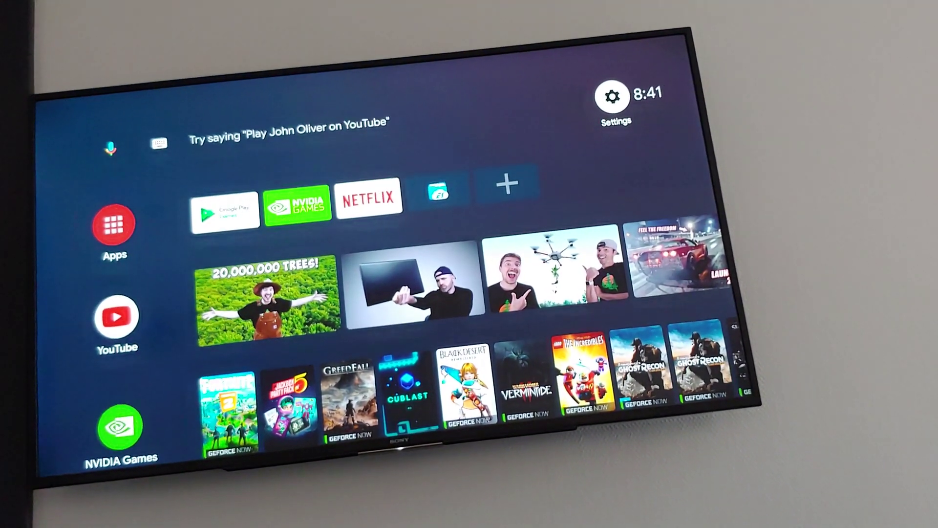
# From Settings, choose Add Bluetooth accessories under Remotes & Accessories to search for devices.
pyautogui.click(611, 96)
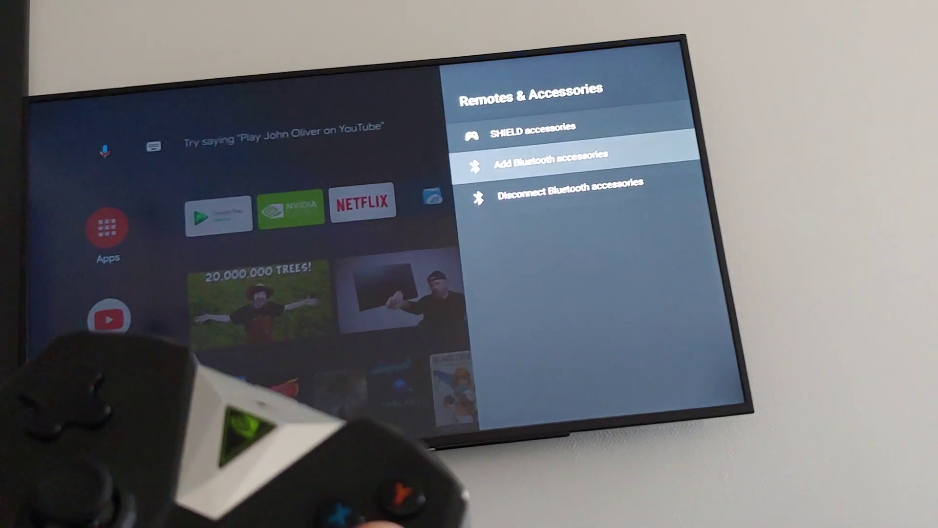
pyautogui.click(544, 164)
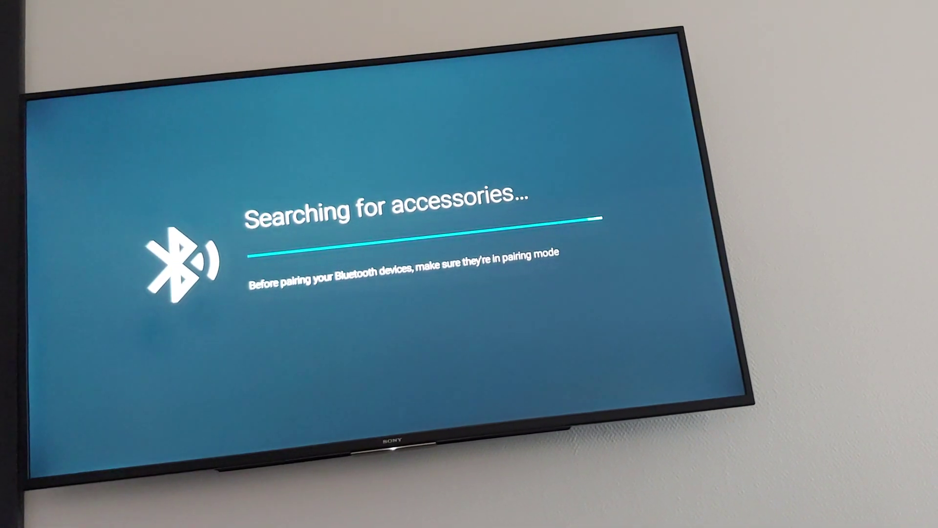